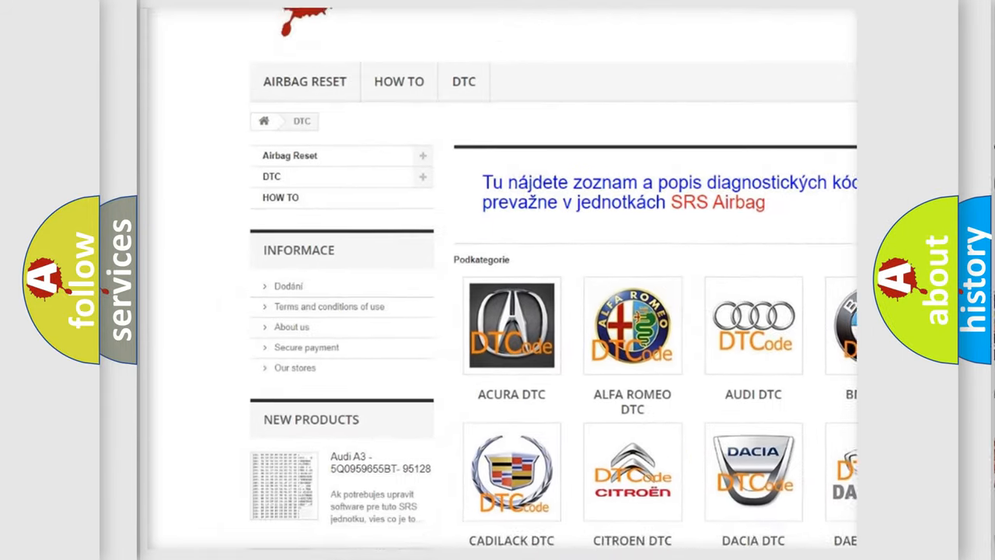
# - Scroll the DTC brand grid down and open the BMW tile to list its subcategories
pyautogui.scroll(-3)
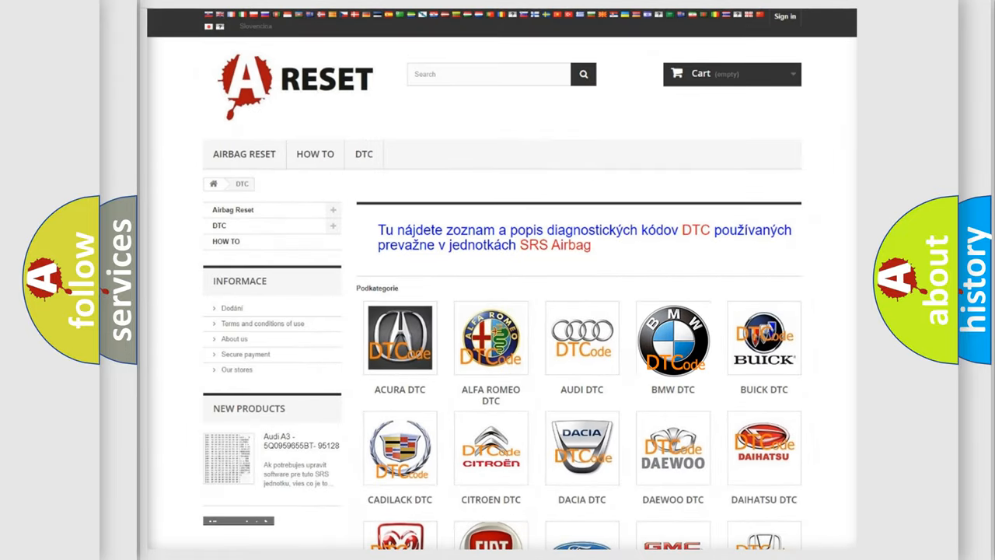
pyautogui.click(672, 338)
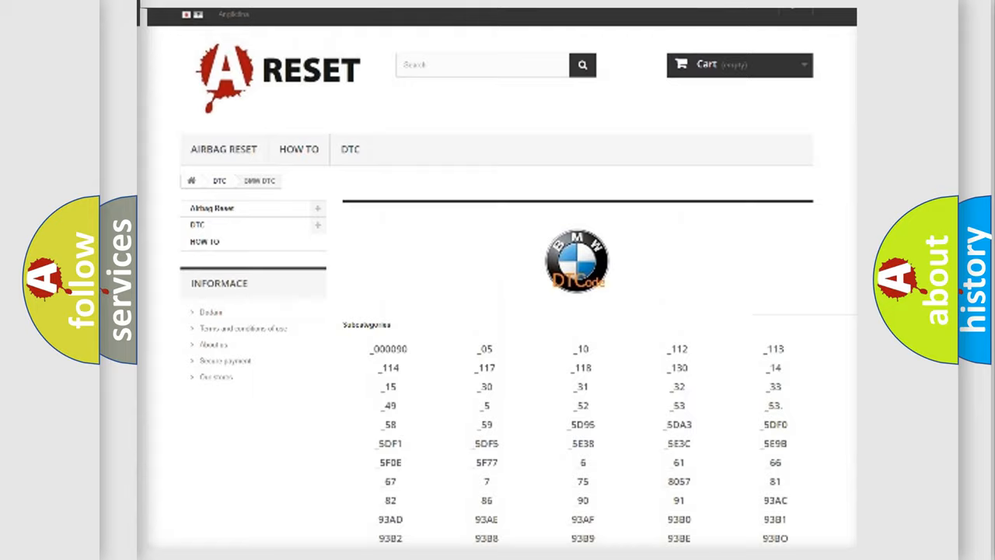